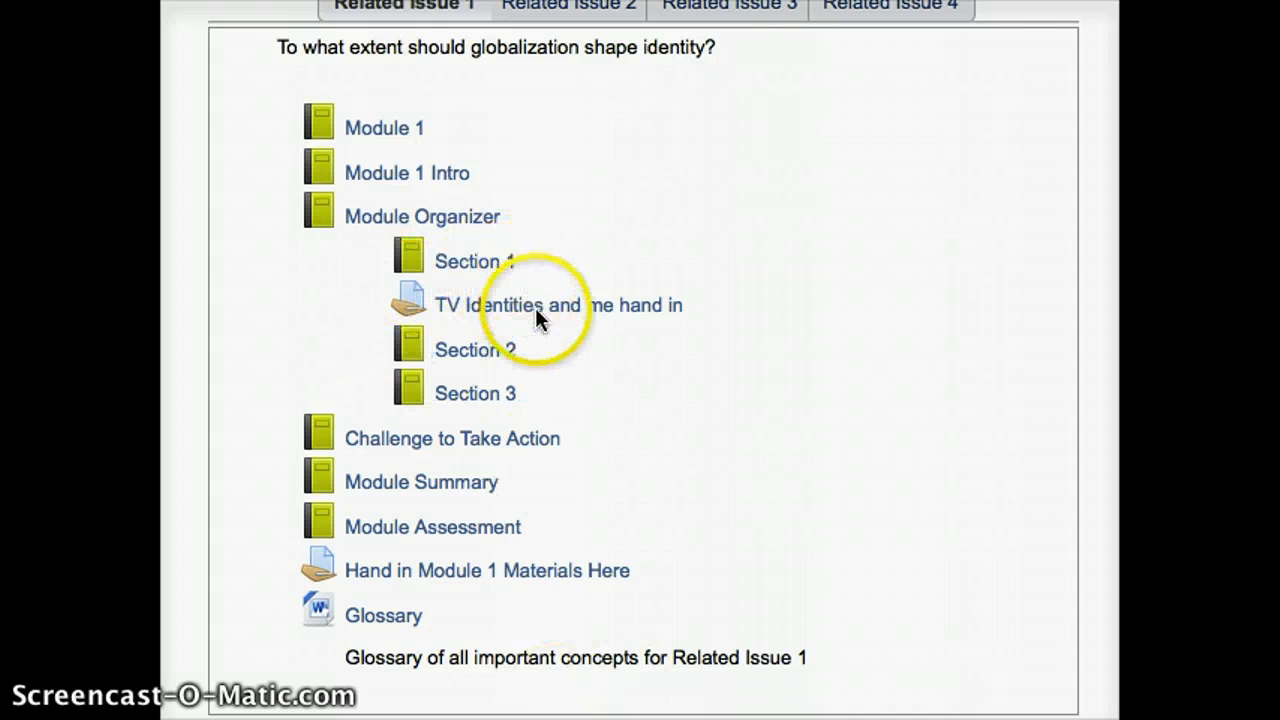
Copy the link address of the 'TV Identities and me hand in' assignment
{"action": "left_click", "coordinate": [557, 305]}
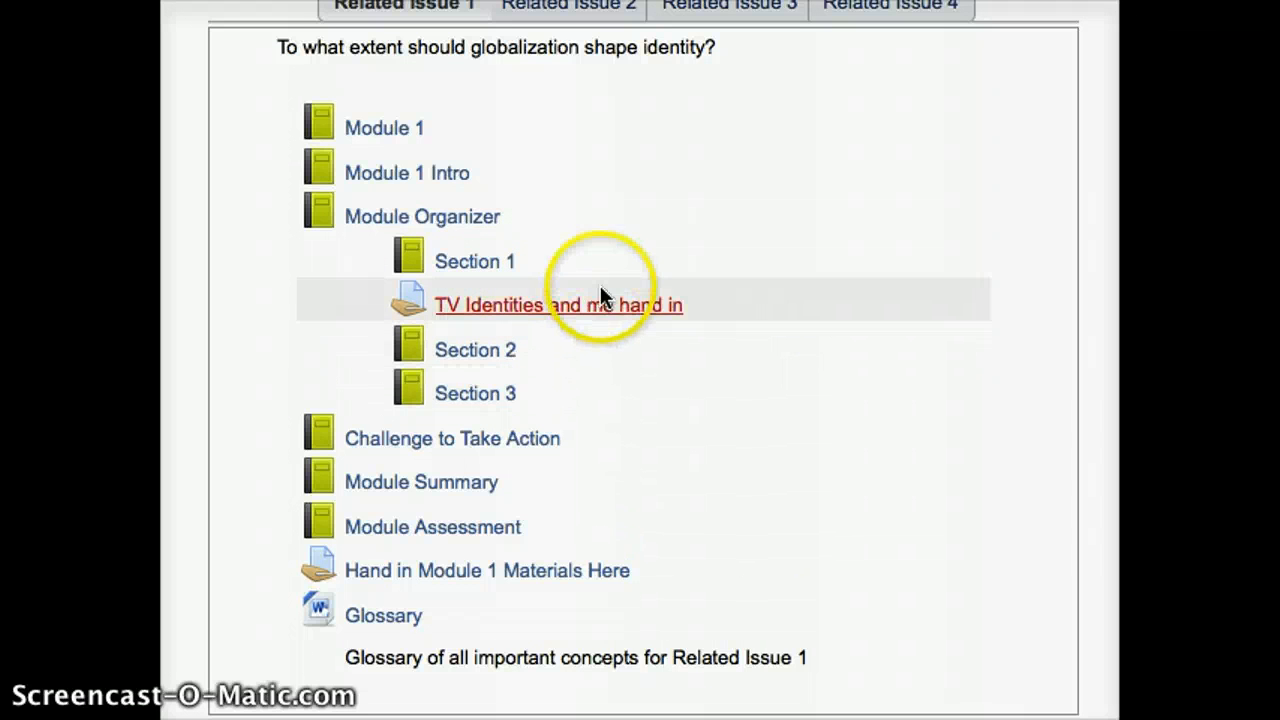
{"action": "mouse_move", "coordinate": [610, 315]}
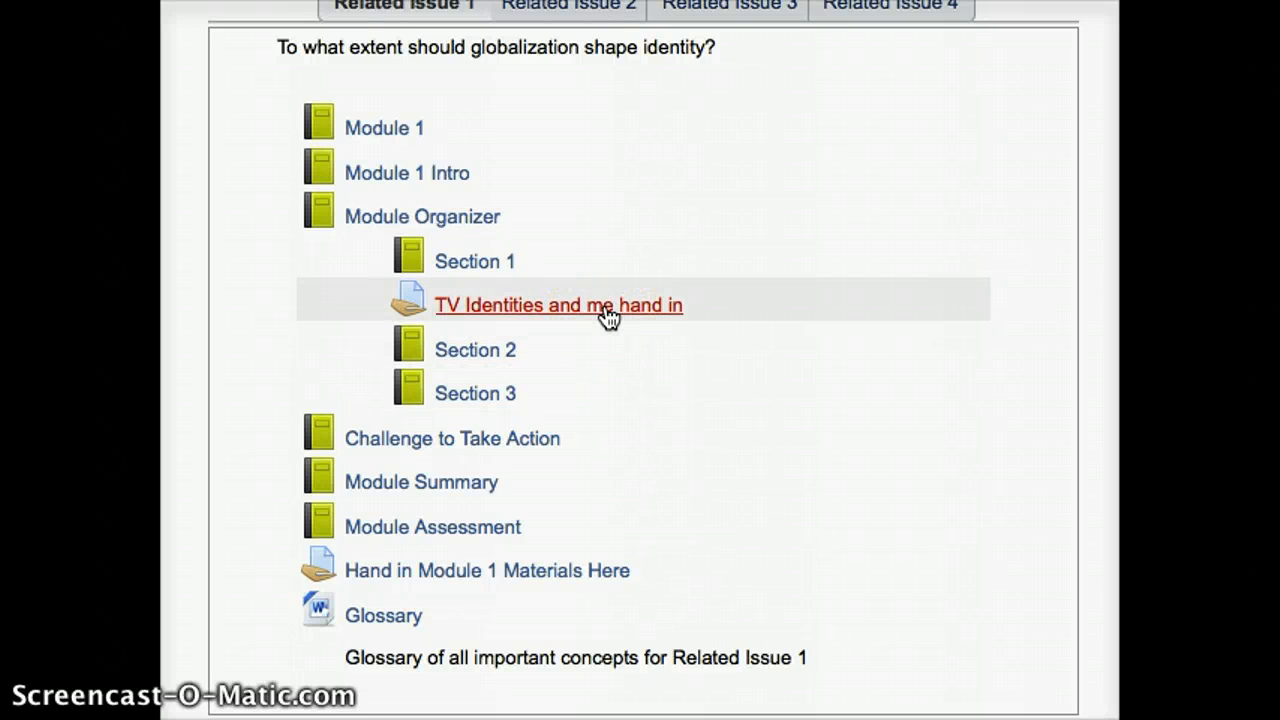
{"action": "right_click", "coordinate": [558, 305]}
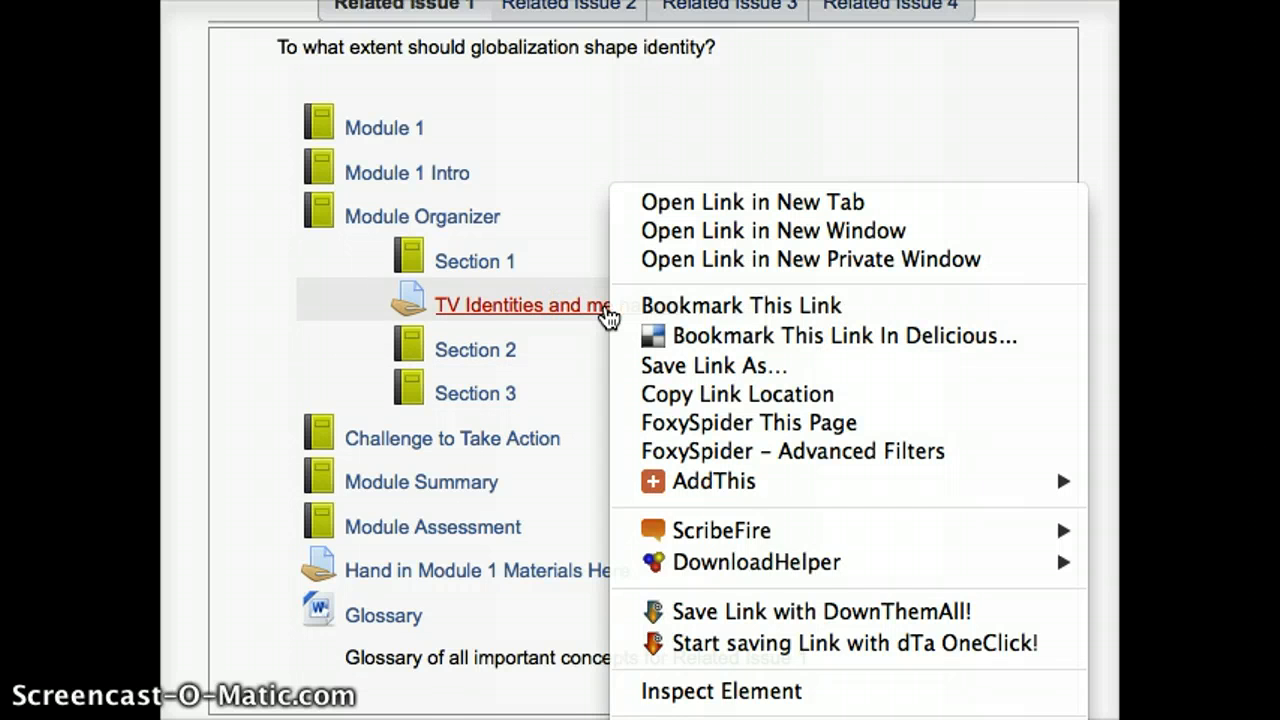
{"action": "mouse_move", "coordinate": [750, 336]}
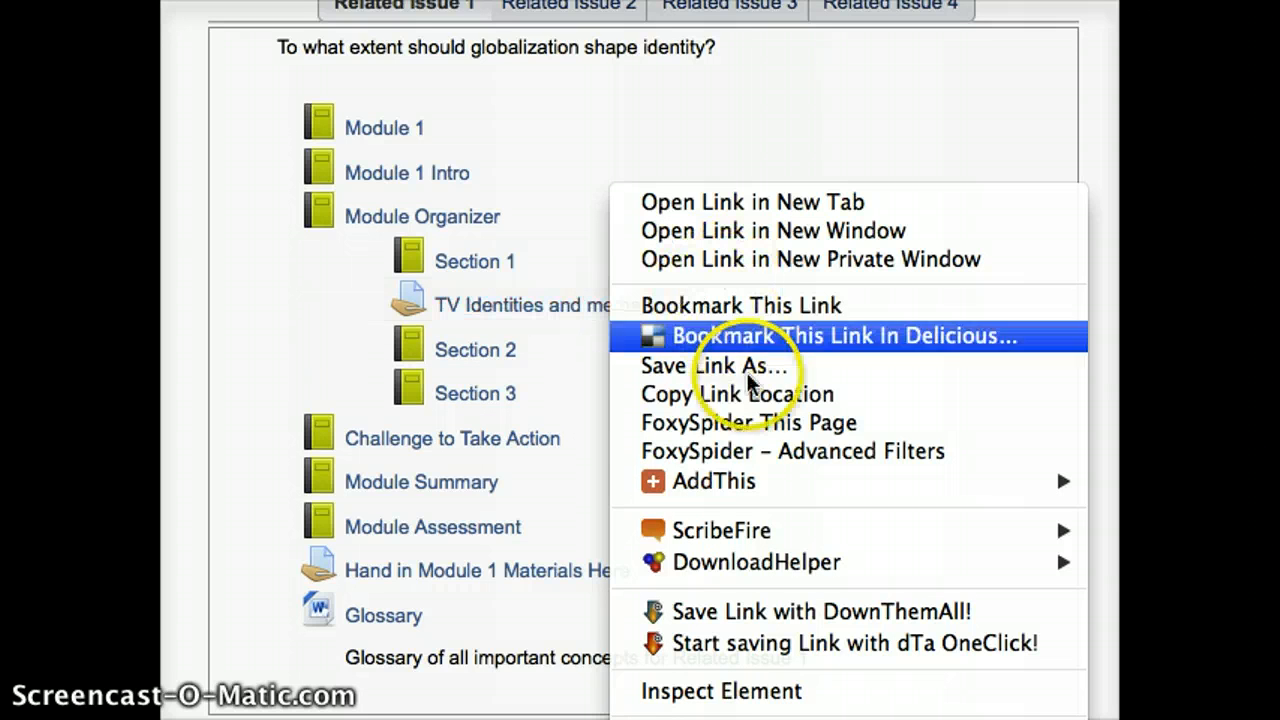
{"action": "mouse_move", "coordinate": [737, 393]}
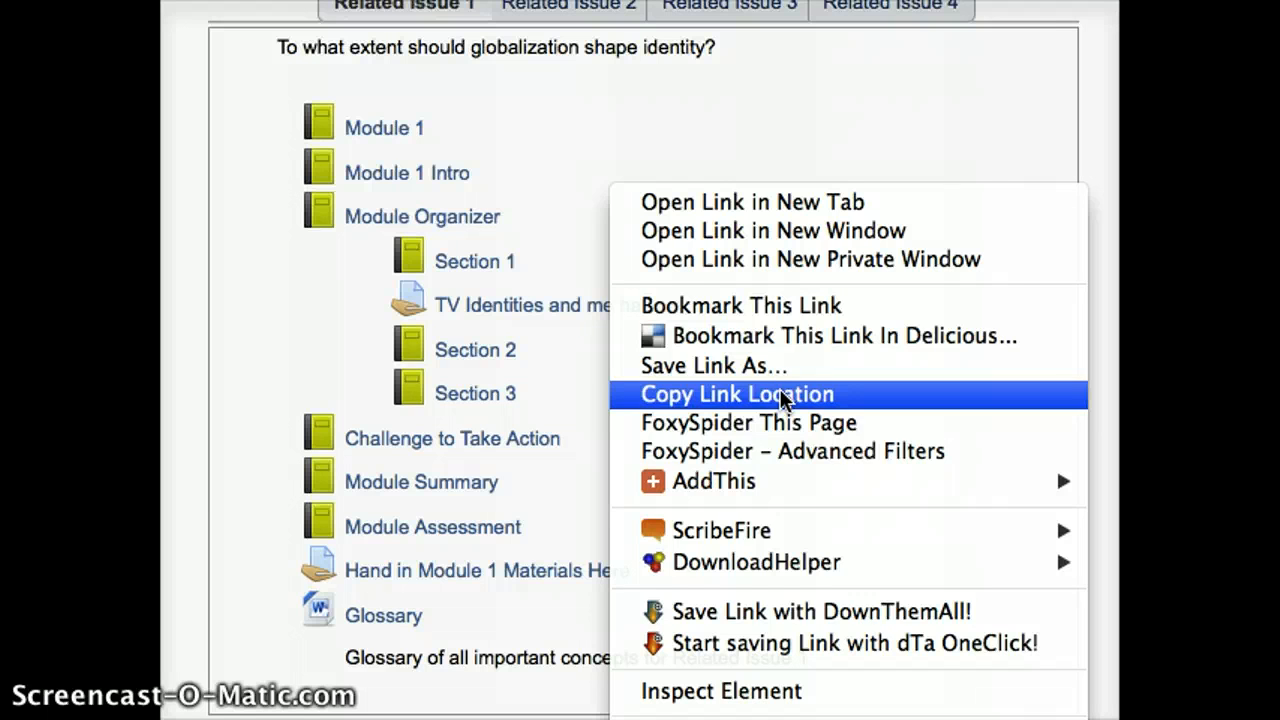
{"action": "left_click", "coordinate": [737, 393]}
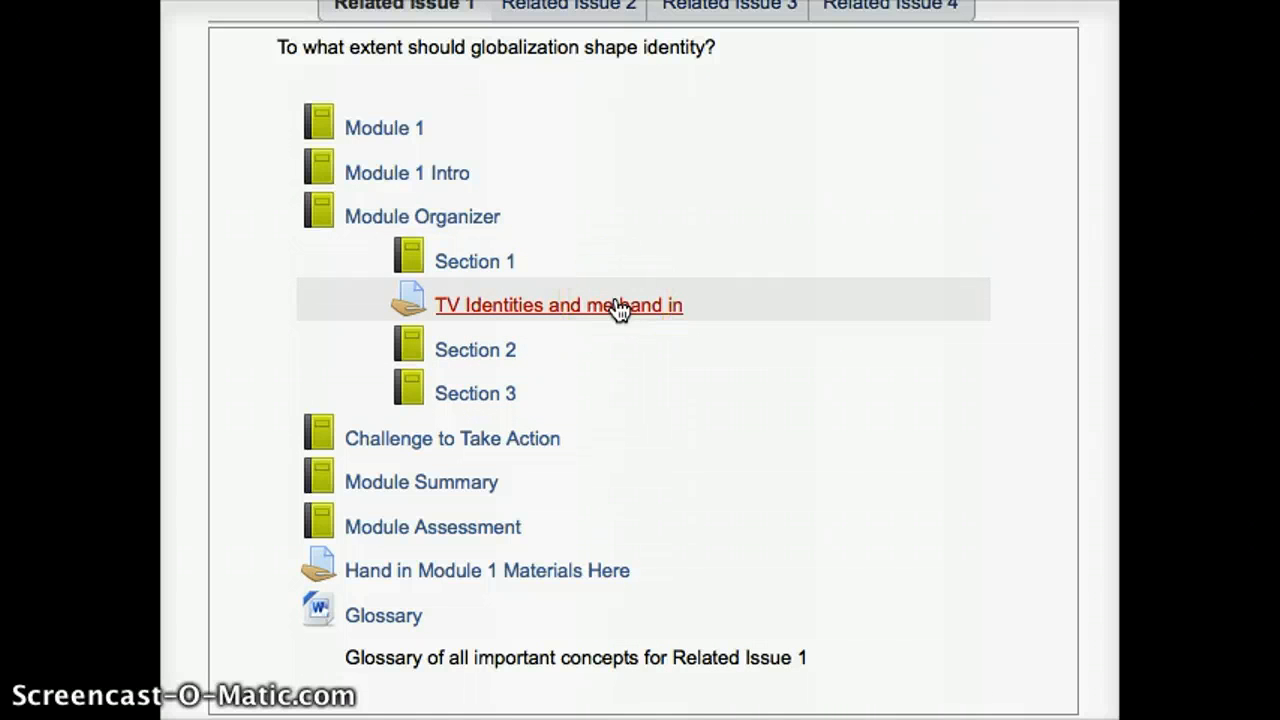
{"action": "mouse_move", "coordinate": [575, 172]}
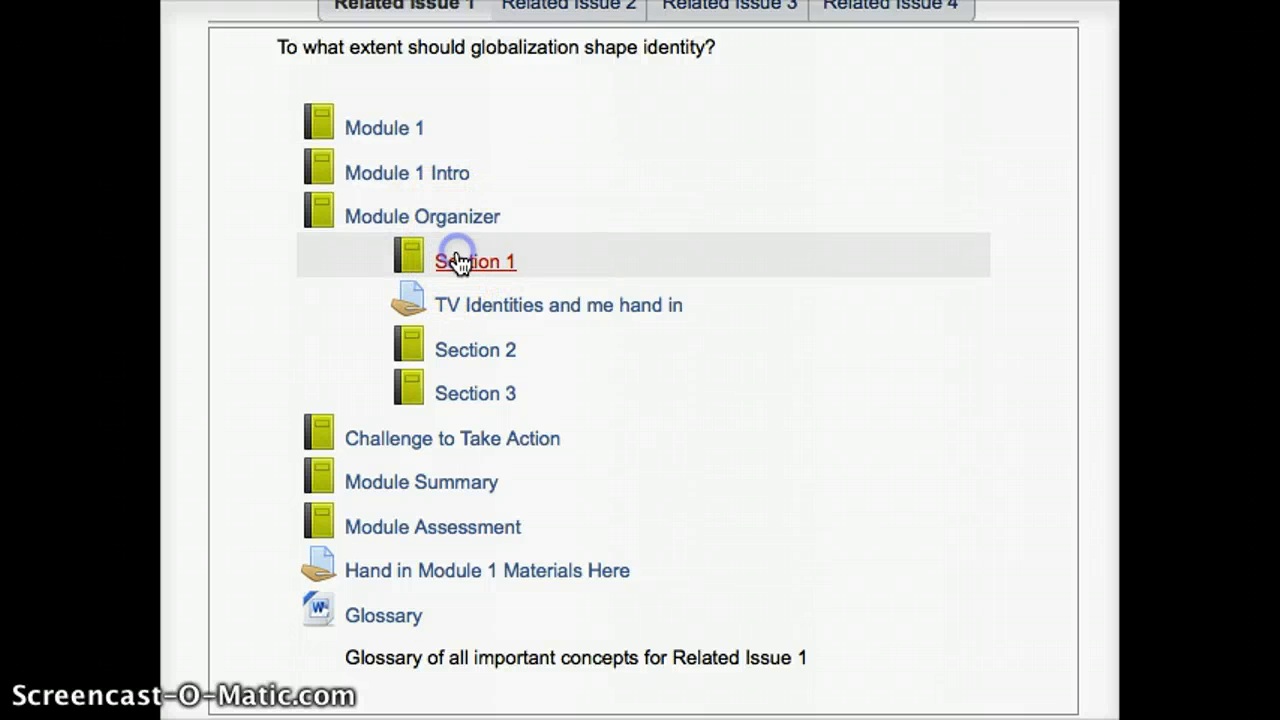
{"action": "mouse_move", "coordinate": [850, 167]}
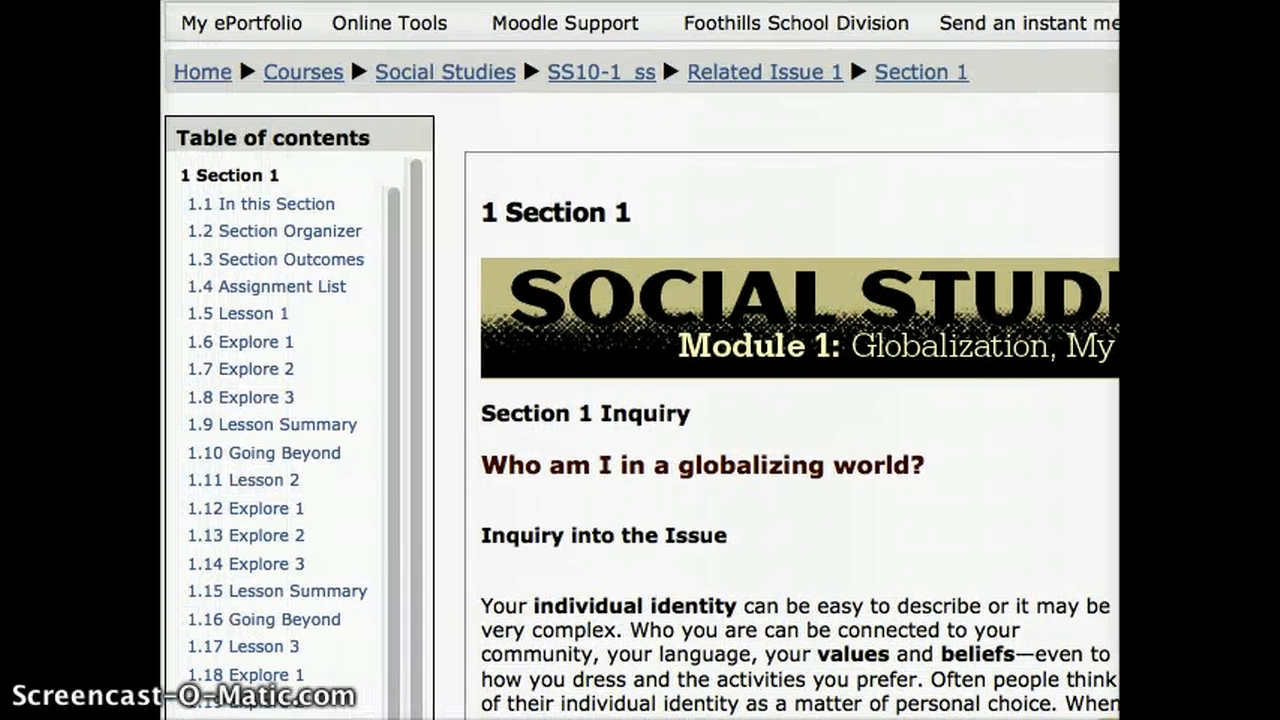
Open chapter 1.13 Explore 2 and scroll through its Notebook and Assignment parts
{"action": "left_click", "coordinate": [245, 535]}
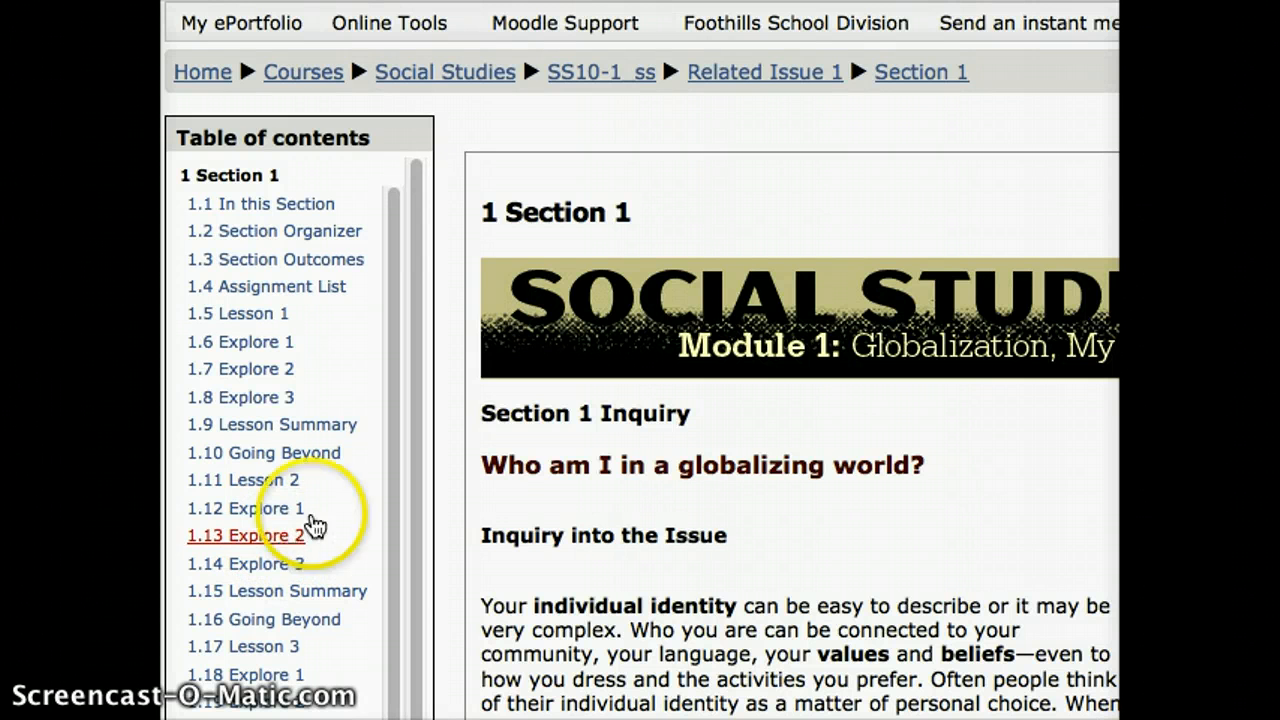
{"action": "mouse_move", "coordinate": [657, 583]}
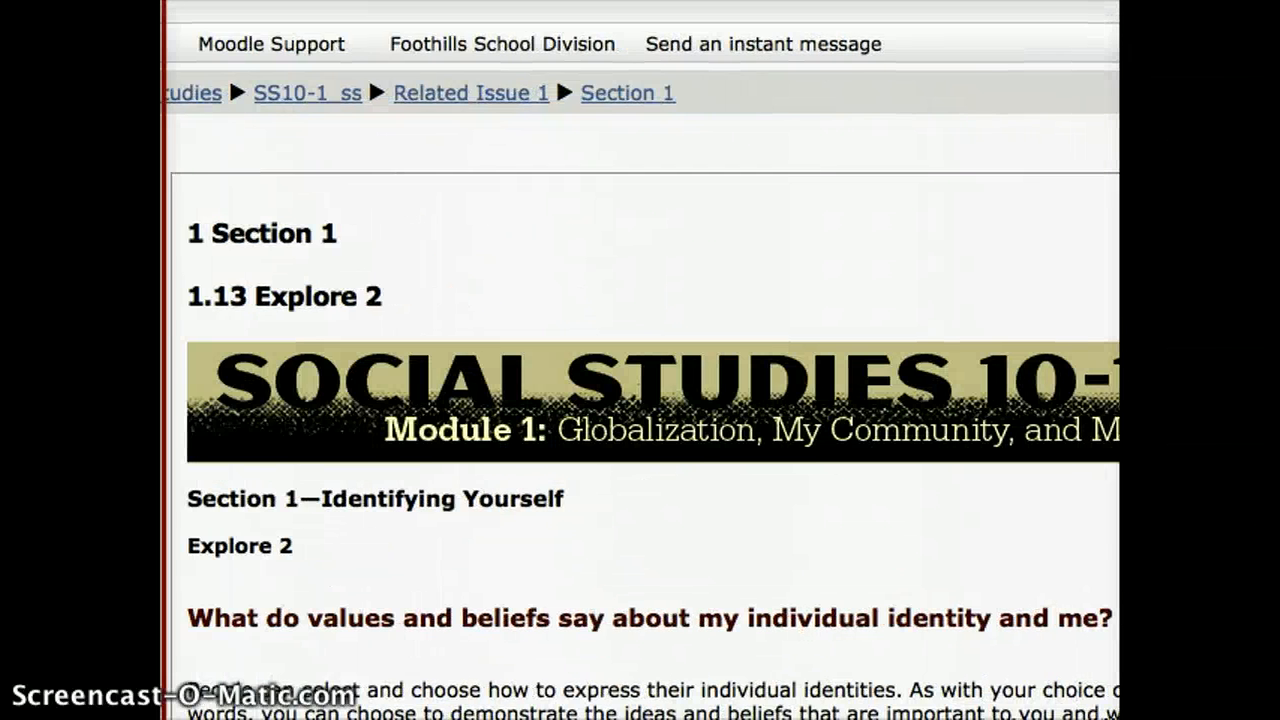
{"action": "scroll", "scroll_direction": "down", "scroll_amount": 3}
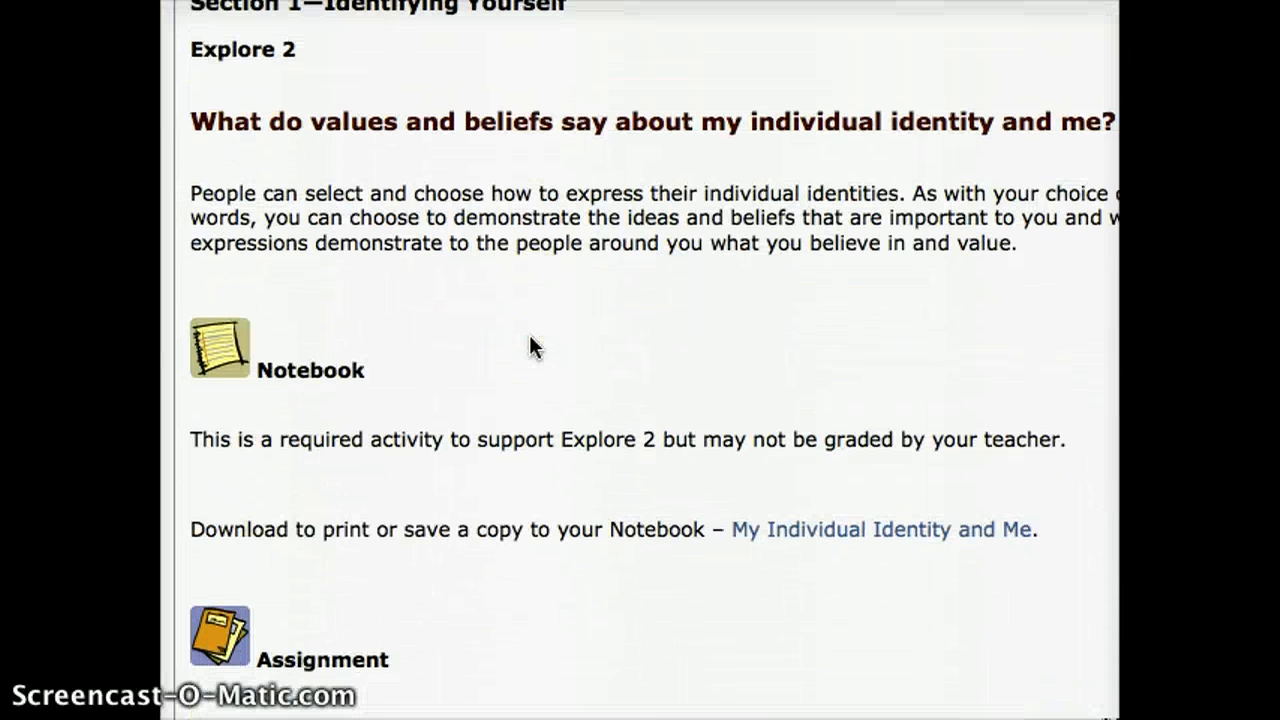
{"action": "scroll", "scroll_direction": "down", "scroll_amount": 3}
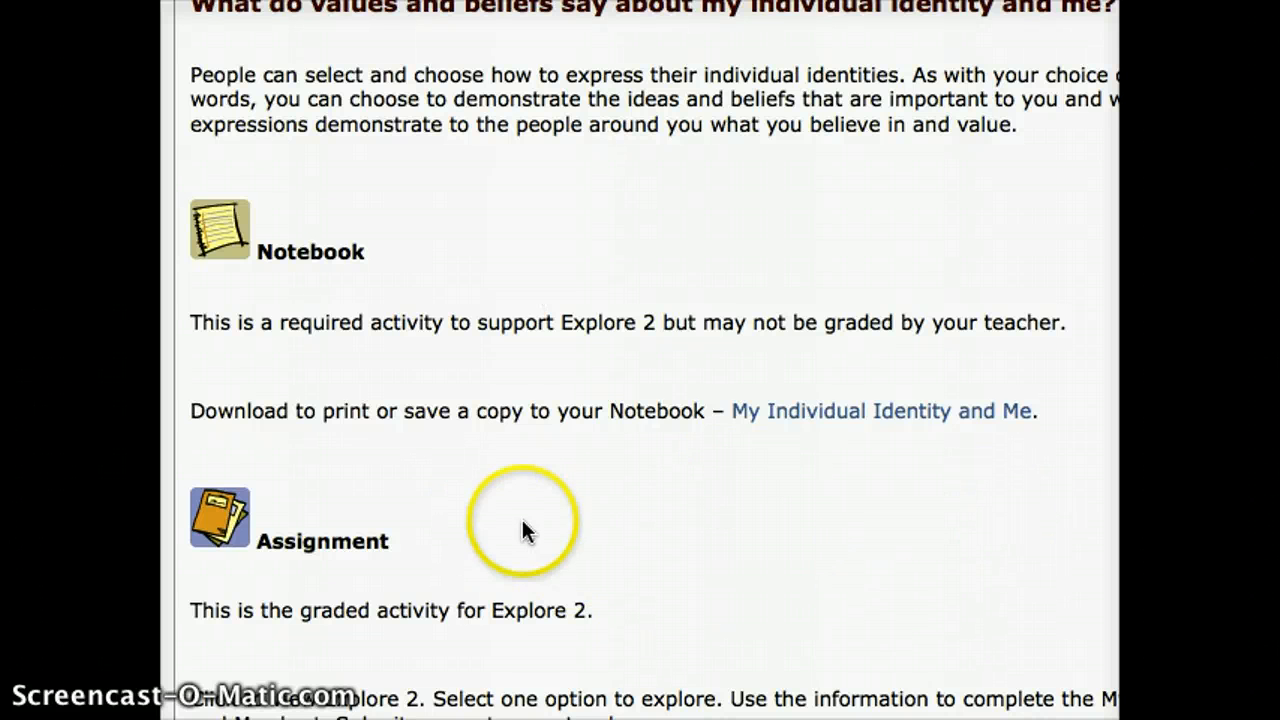
{"action": "mouse_move", "coordinate": [908, 417]}
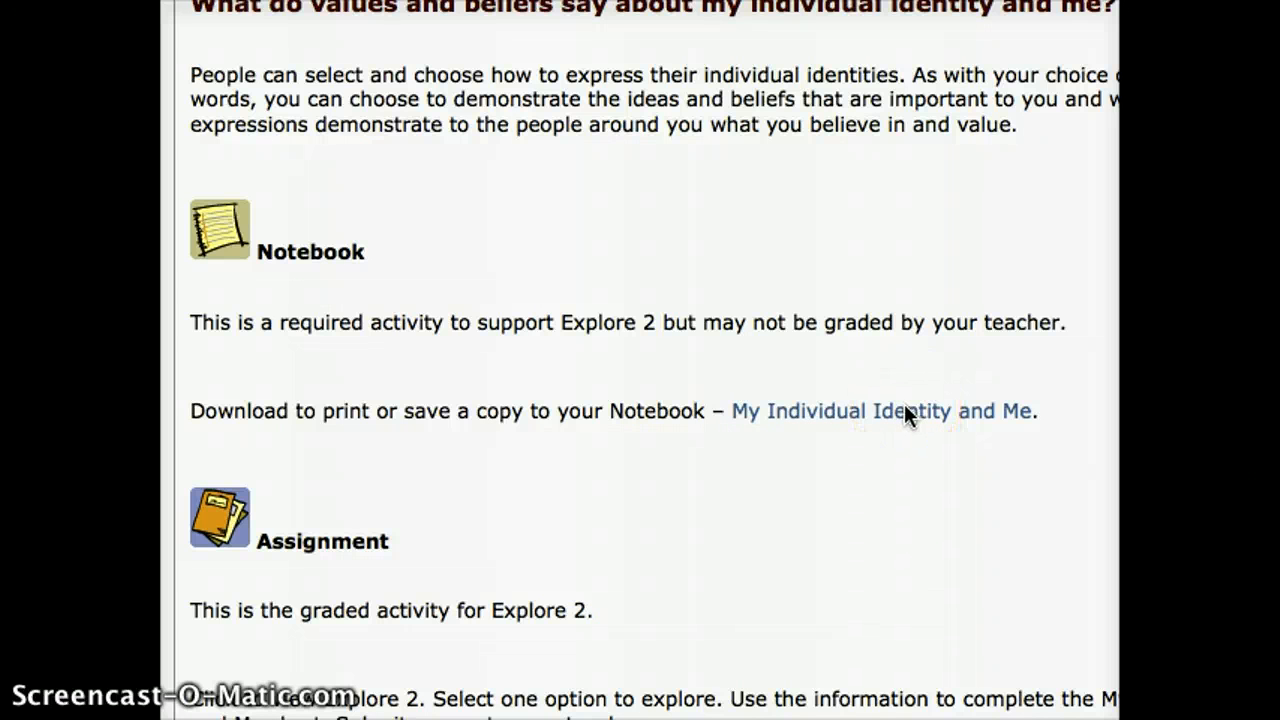
{"action": "mouse_move", "coordinate": [500, 387]}
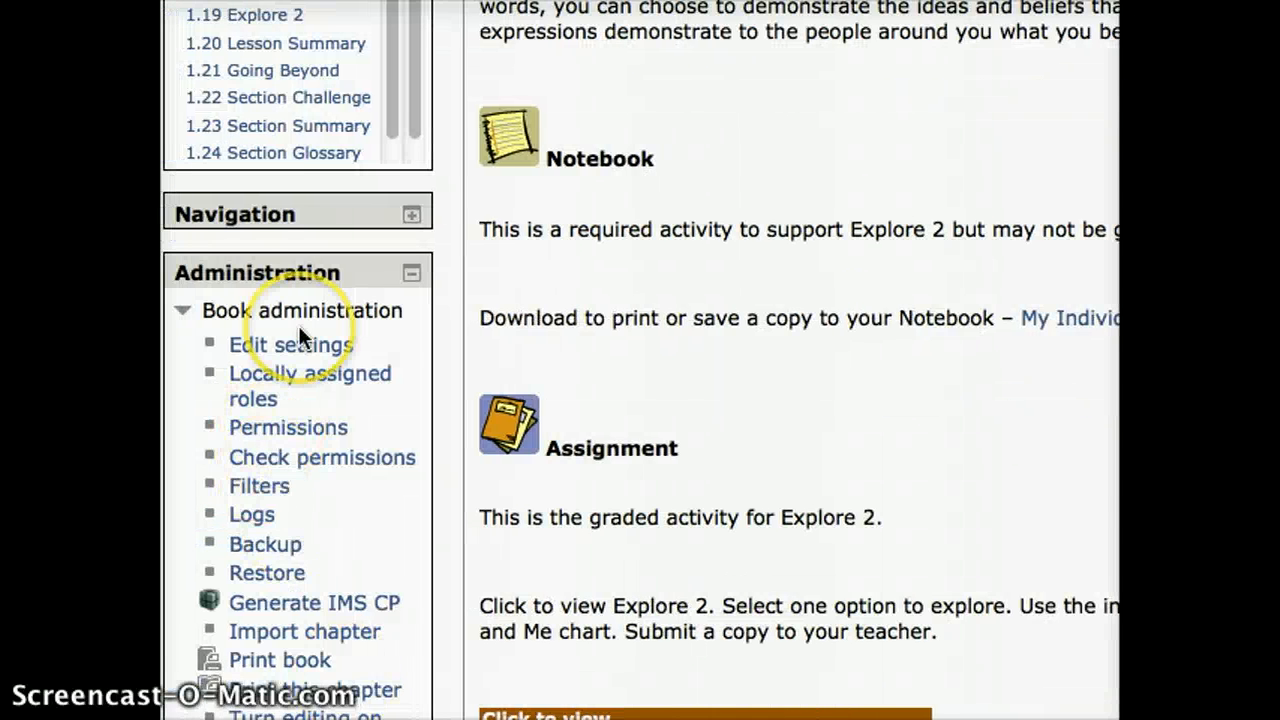
Turn editing on and open chapter 1.13 Explore 2 for editing
{"action": "scroll", "scroll_direction": "down", "scroll_amount": 3}
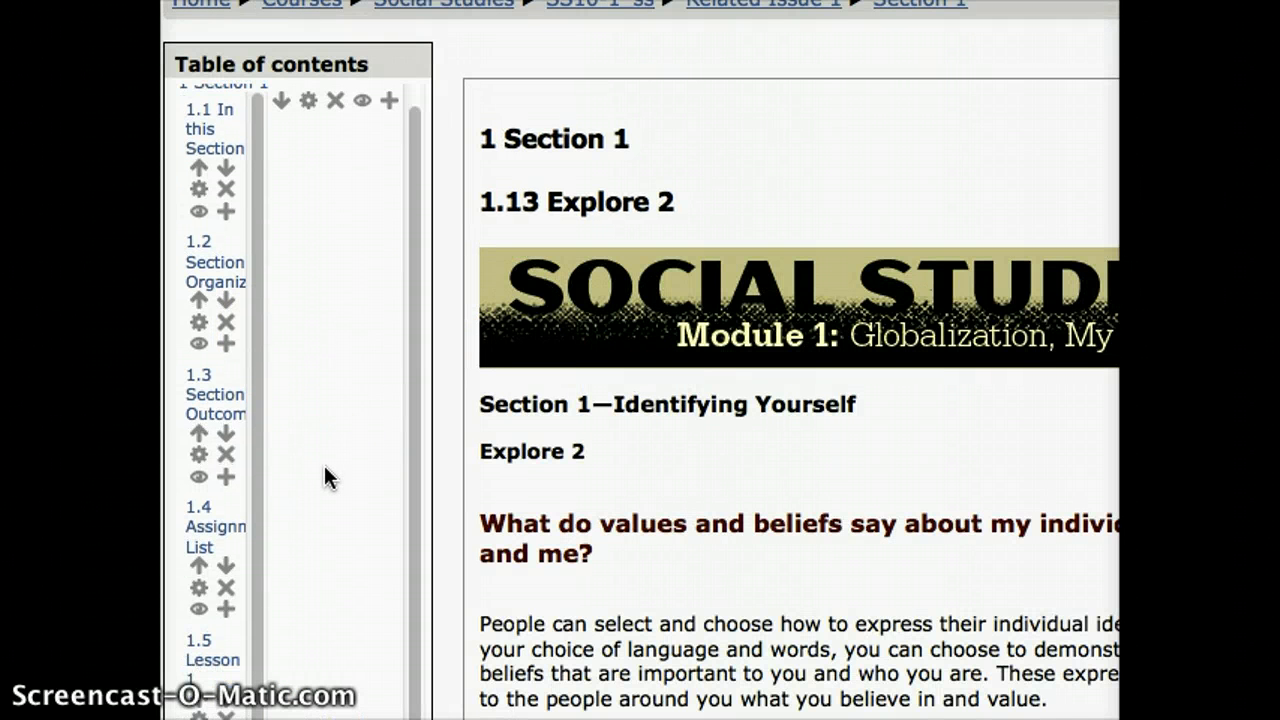
{"action": "scroll", "scroll_direction": "down", "scroll_amount": 3}
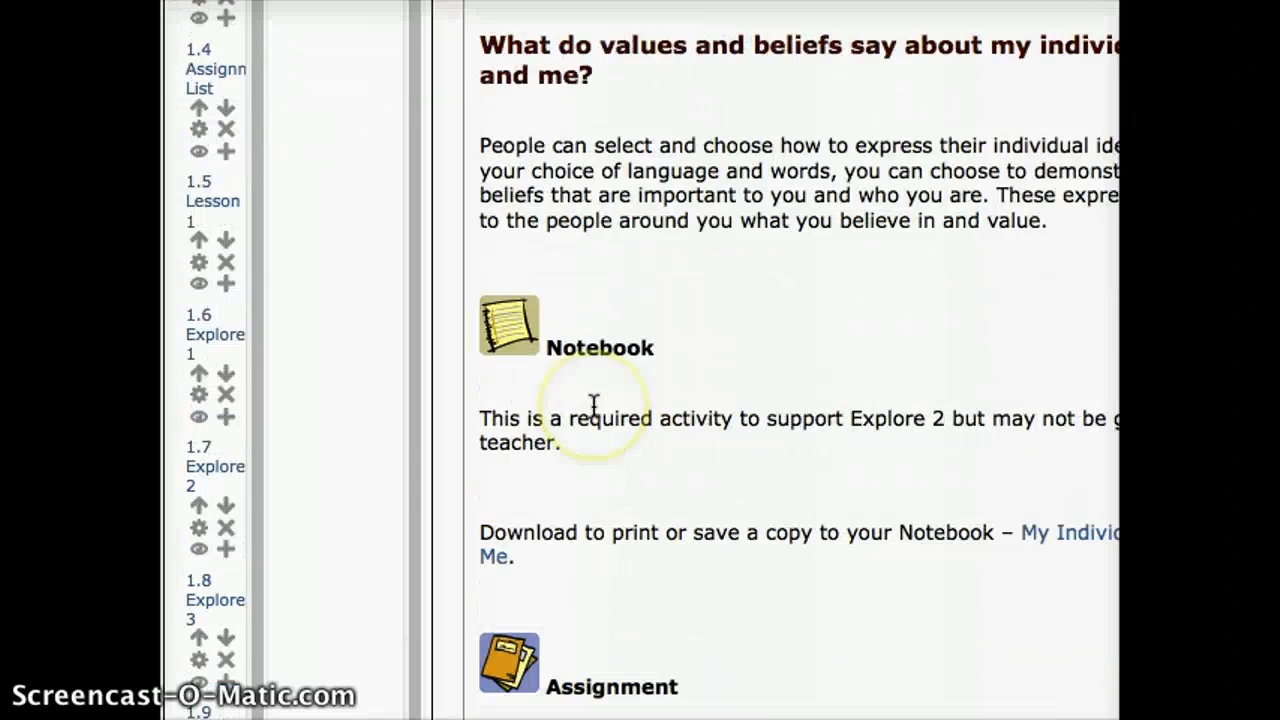
{"action": "scroll", "scroll_direction": "down", "scroll_amount": 3}
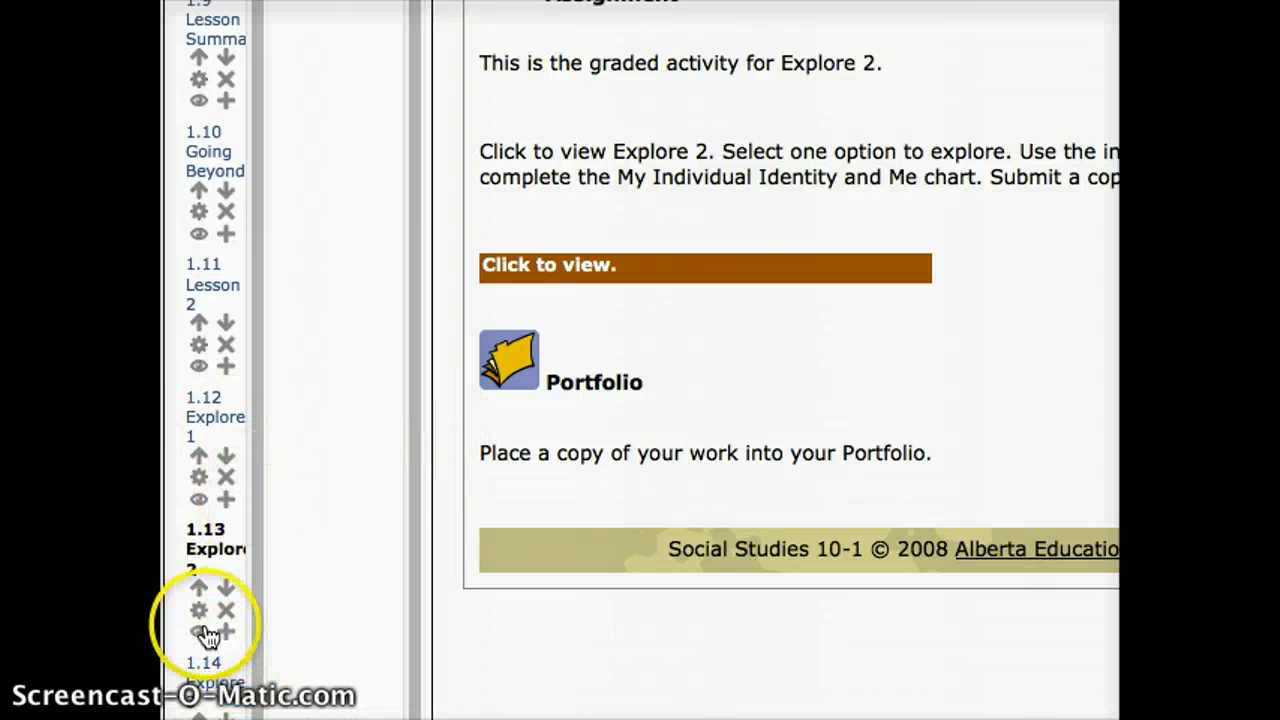
{"action": "mouse_move", "coordinate": [200, 610]}
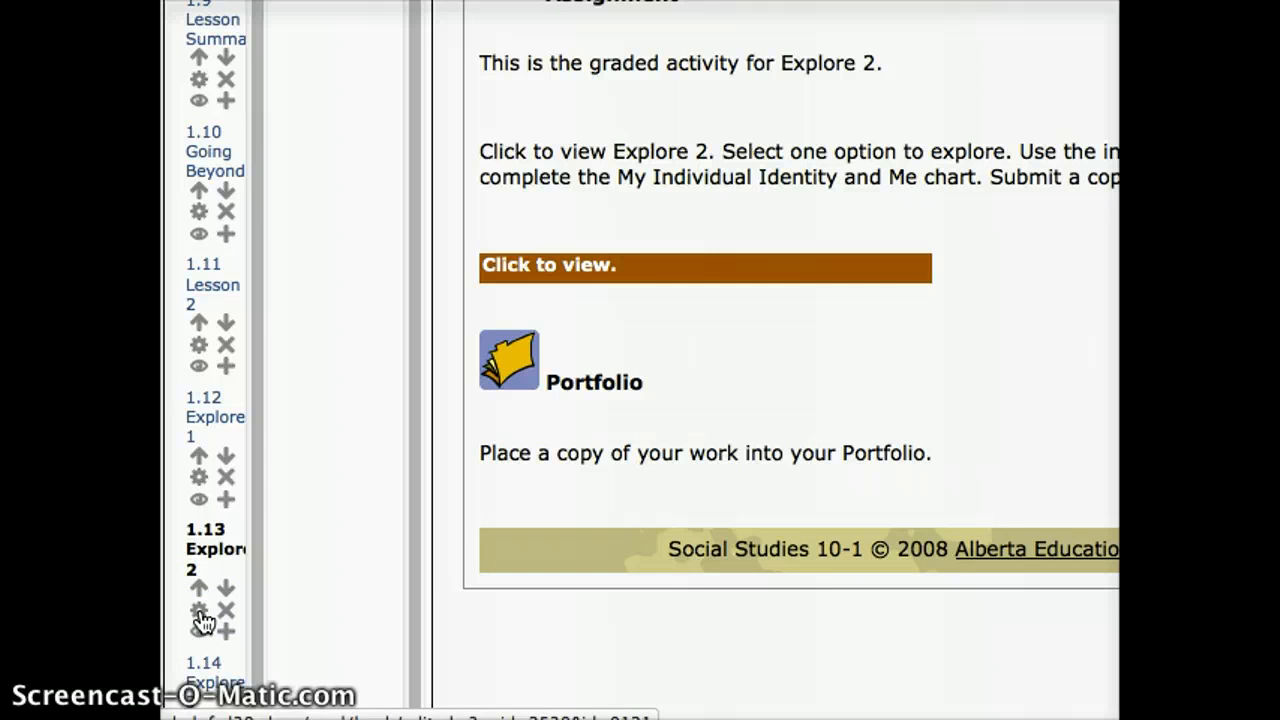
{"action": "left_click", "coordinate": [199, 610]}
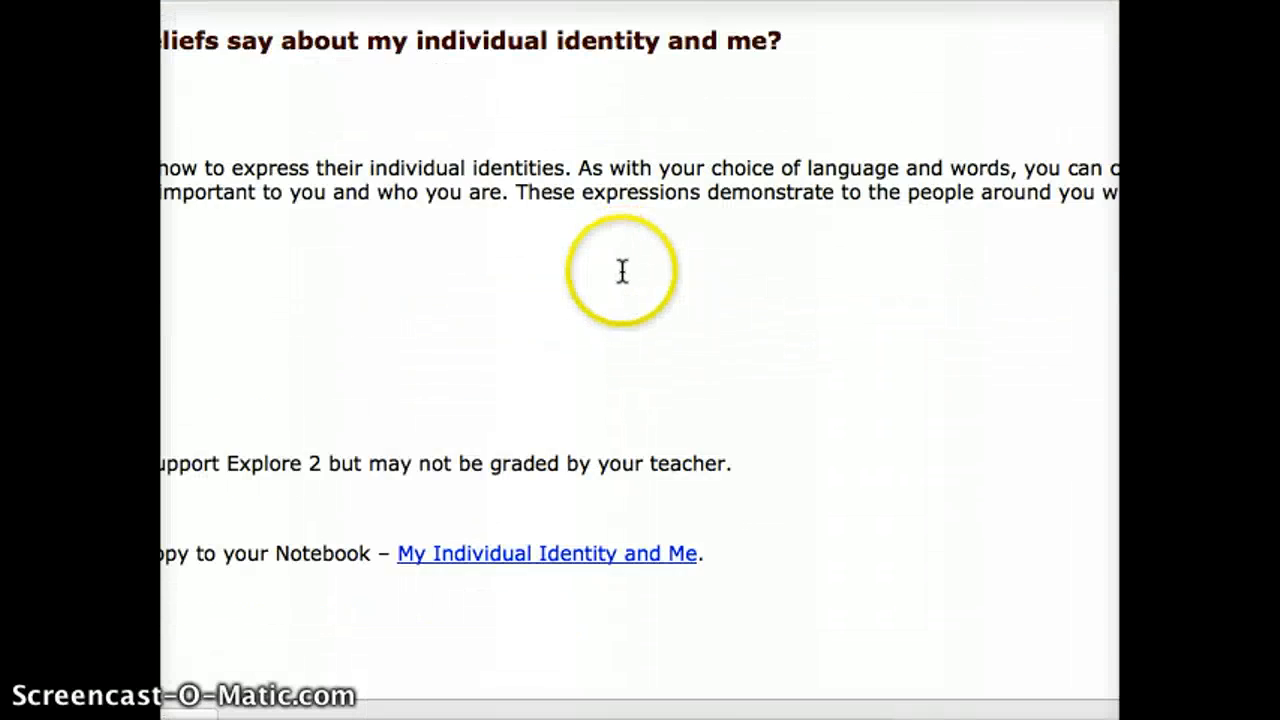
Type 'Please hand in your work here.' below the Notebook download line
{"action": "scroll", "scroll_direction": "down", "scroll_amount": 3}
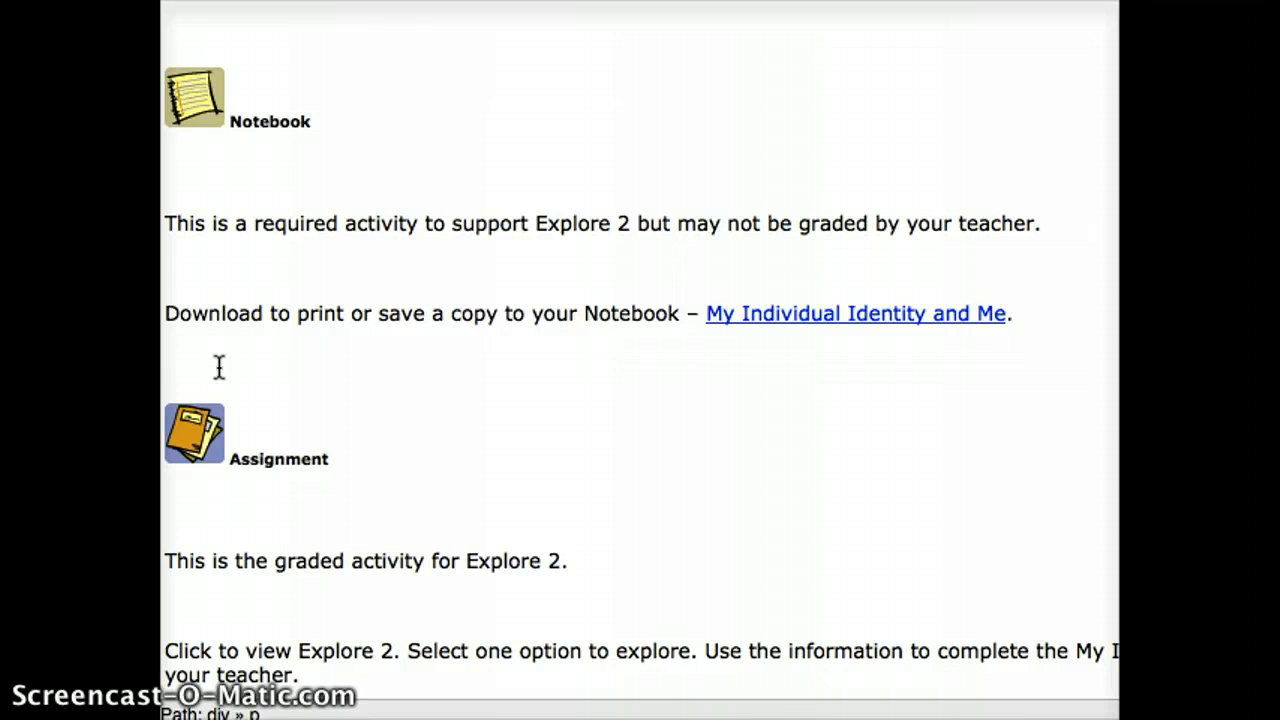
{"action": "type", "text": "Please h"}
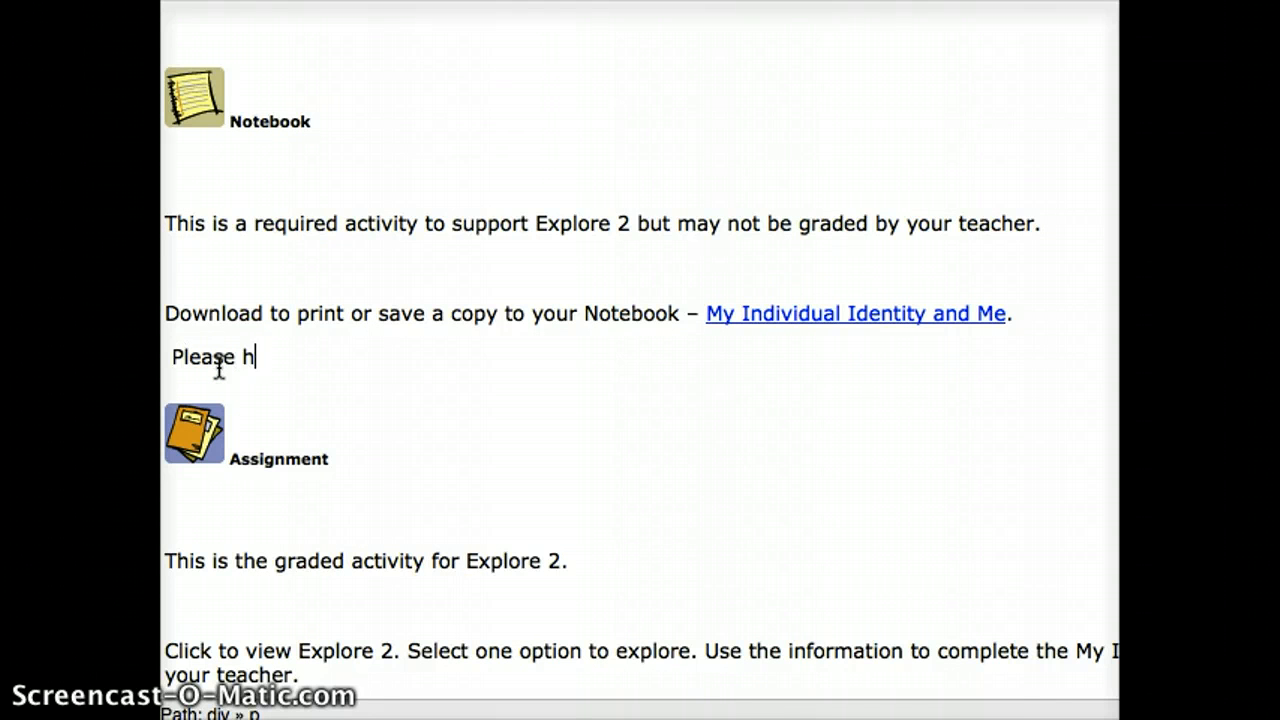
{"action": "type", "text": "and in your work here."}
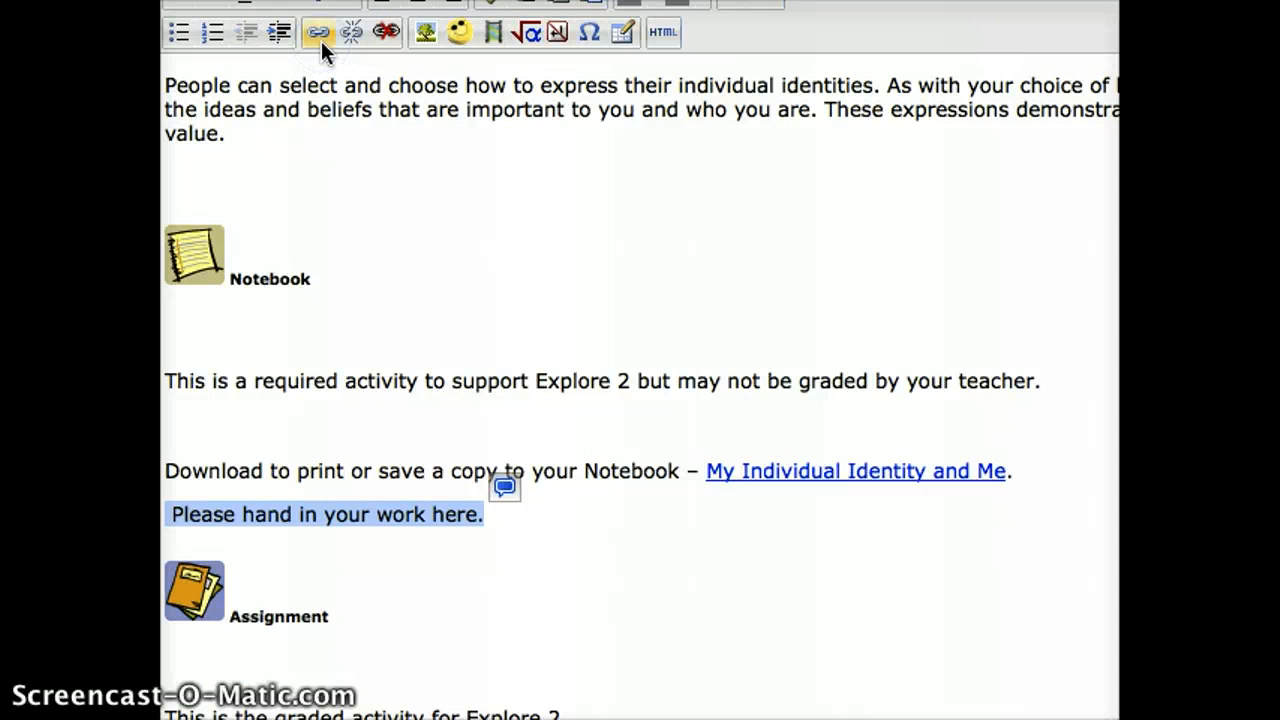
Link the sentence to the pasted assignment URL, opening in a new window (_blank)
{"action": "left_click", "coordinate": [318, 32]}
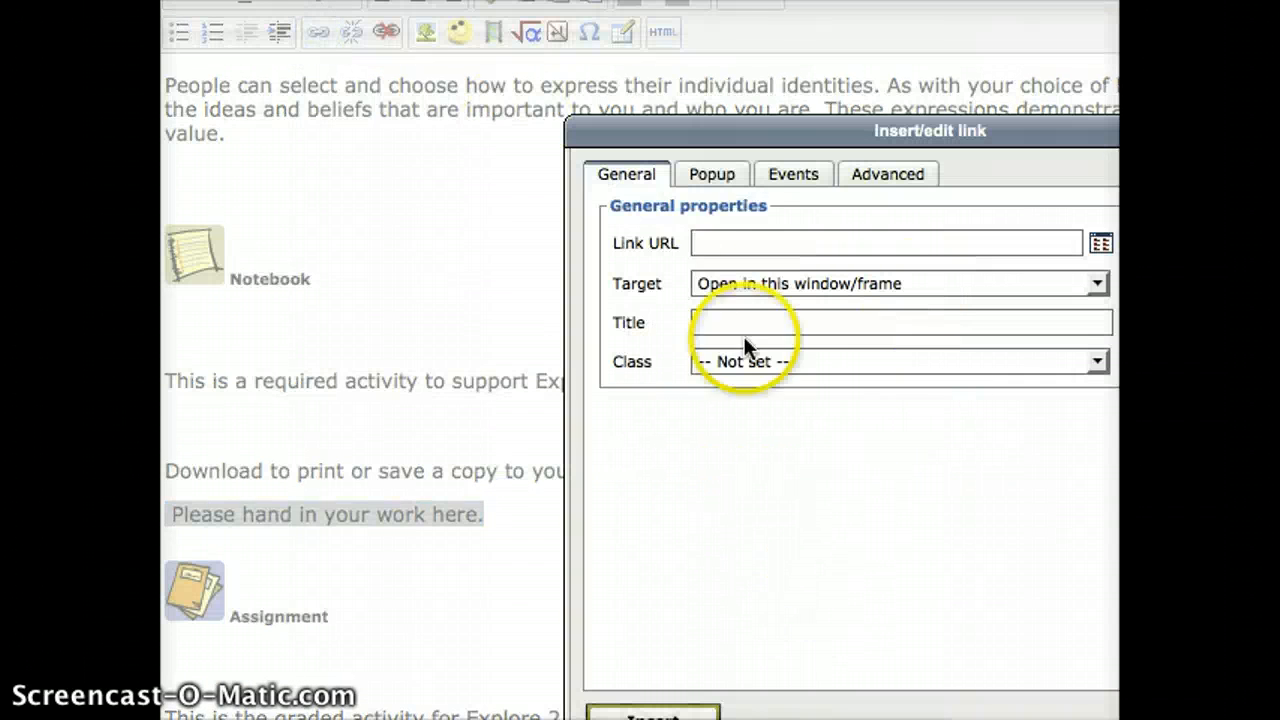
{"action": "left_click", "coordinate": [885, 243]}
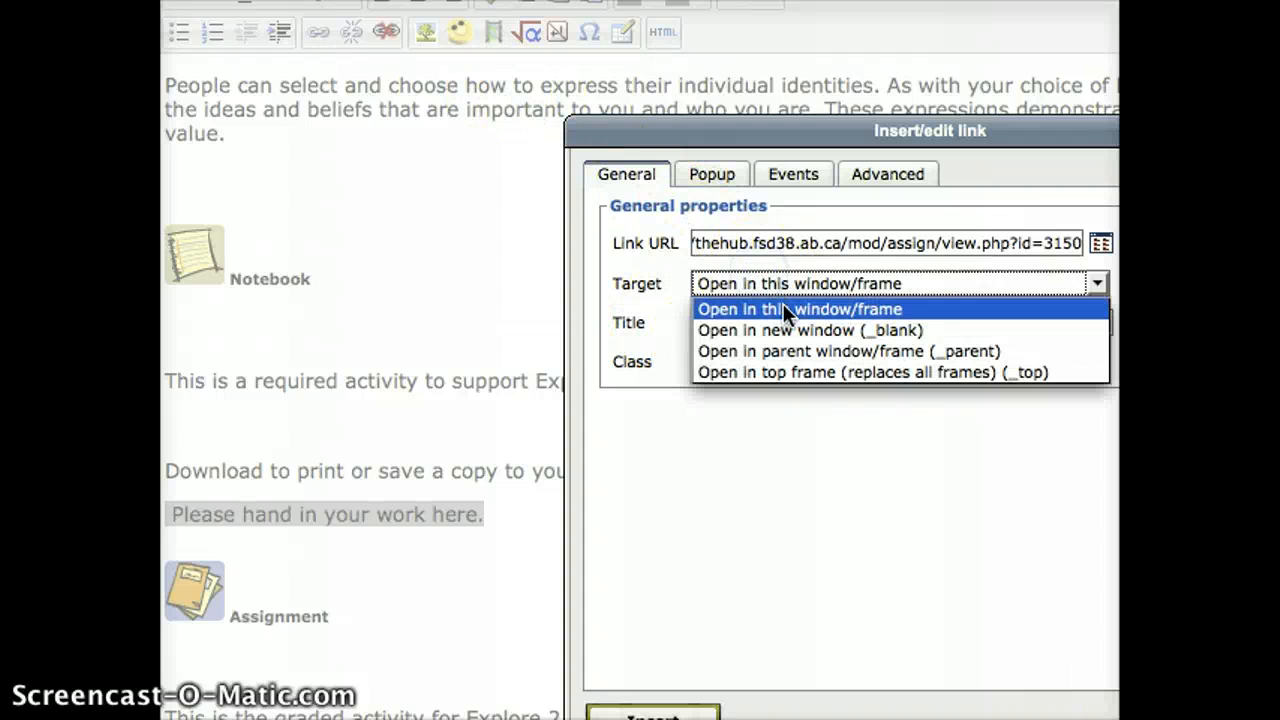
{"action": "left_click", "coordinate": [810, 330]}
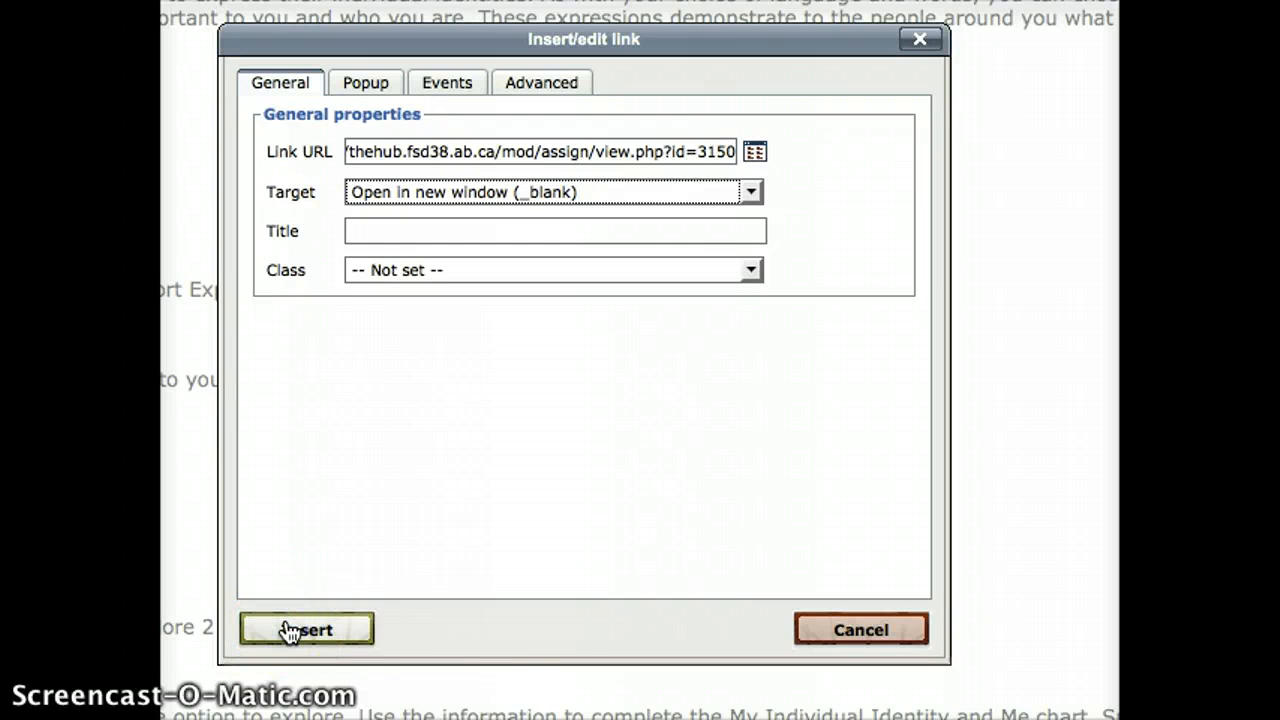
{"action": "left_click", "coordinate": [307, 629]}
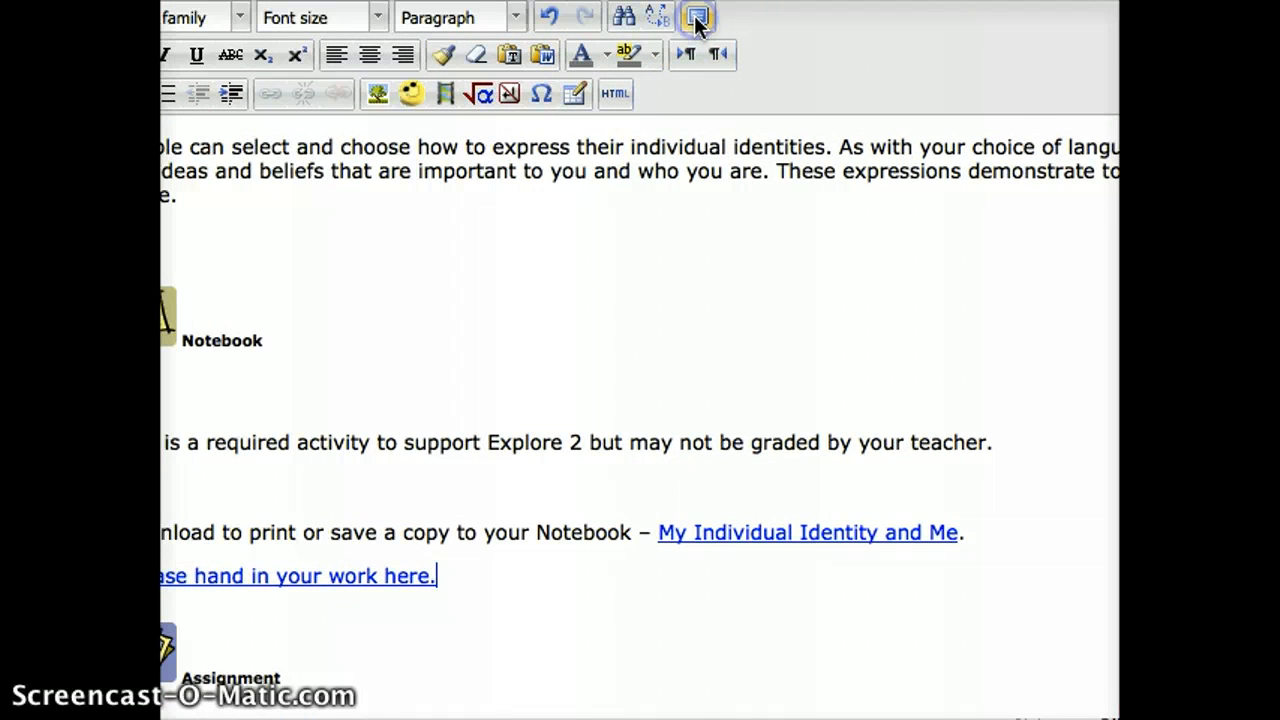
Exit fullscreen editing and scroll down to save the Explore 2 chapter
{"action": "left_click", "coordinate": [697, 18]}
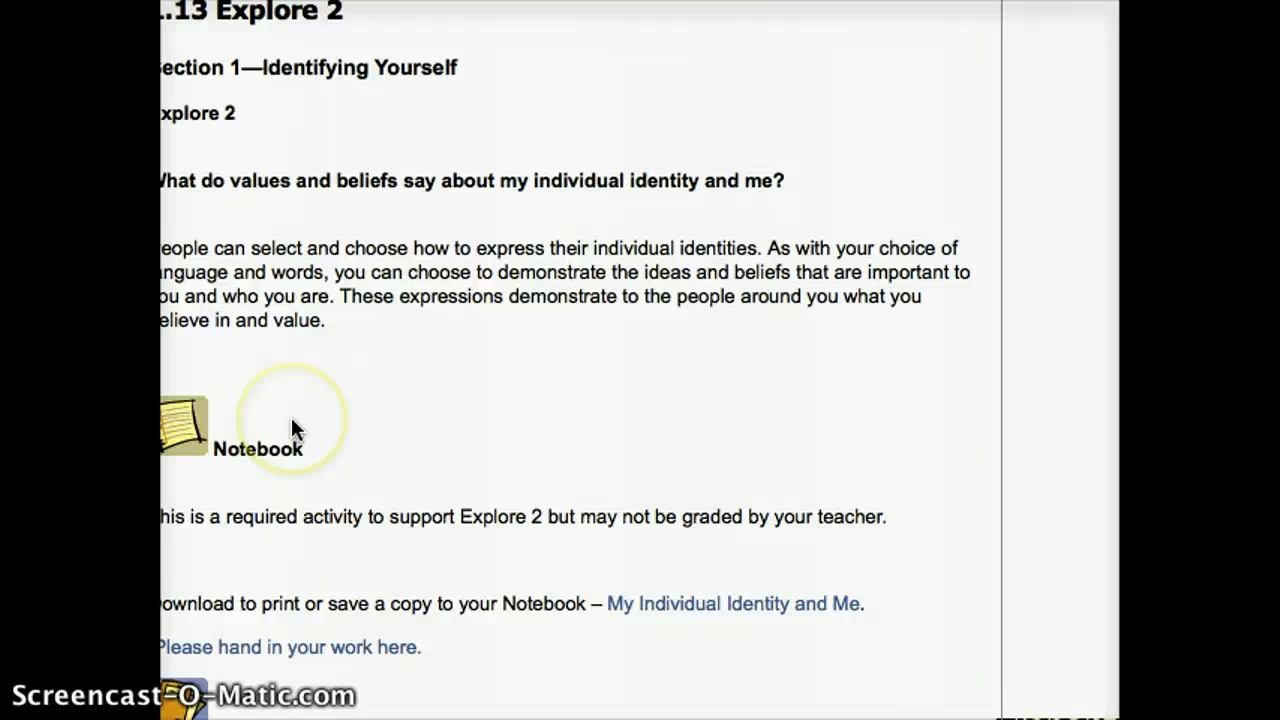
{"action": "scroll", "scroll_direction": "down", "scroll_amount": 3}
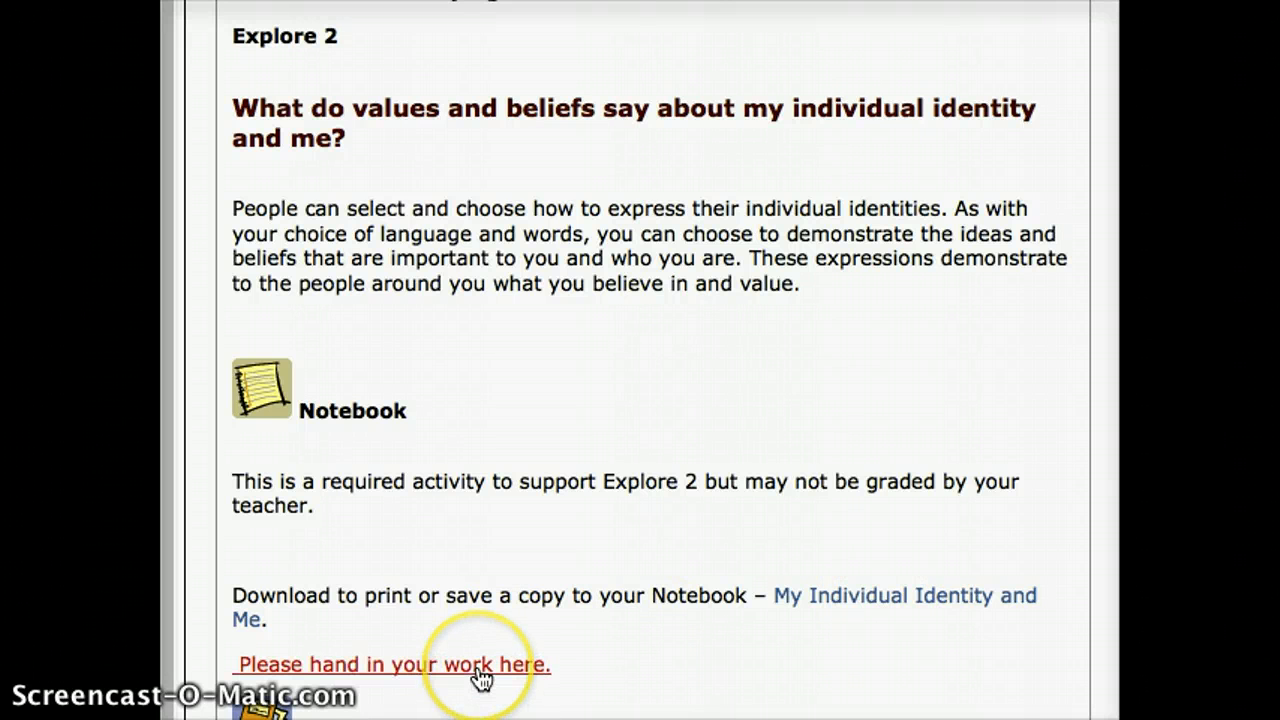
Follow the new hand-in link to check the assignment page: 6 participants, 0 submissions
{"action": "left_click", "coordinate": [390, 664]}
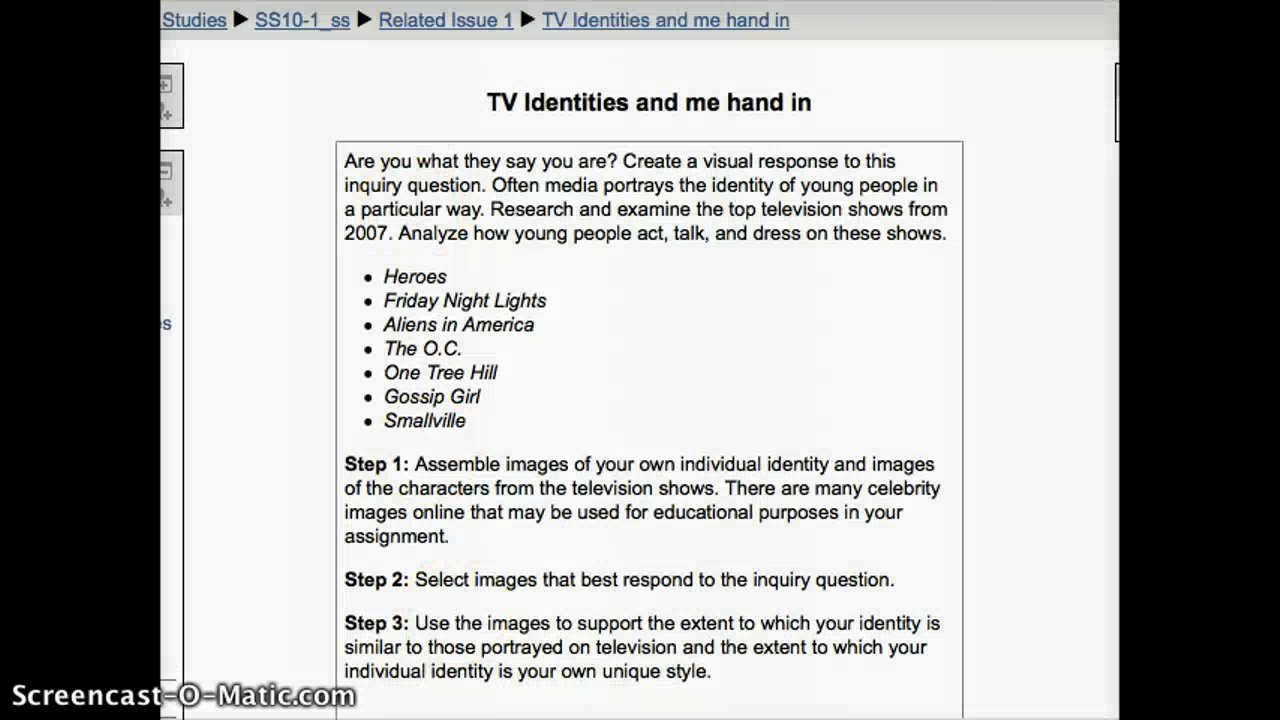
{"action": "mouse_move", "coordinate": [560, 435]}
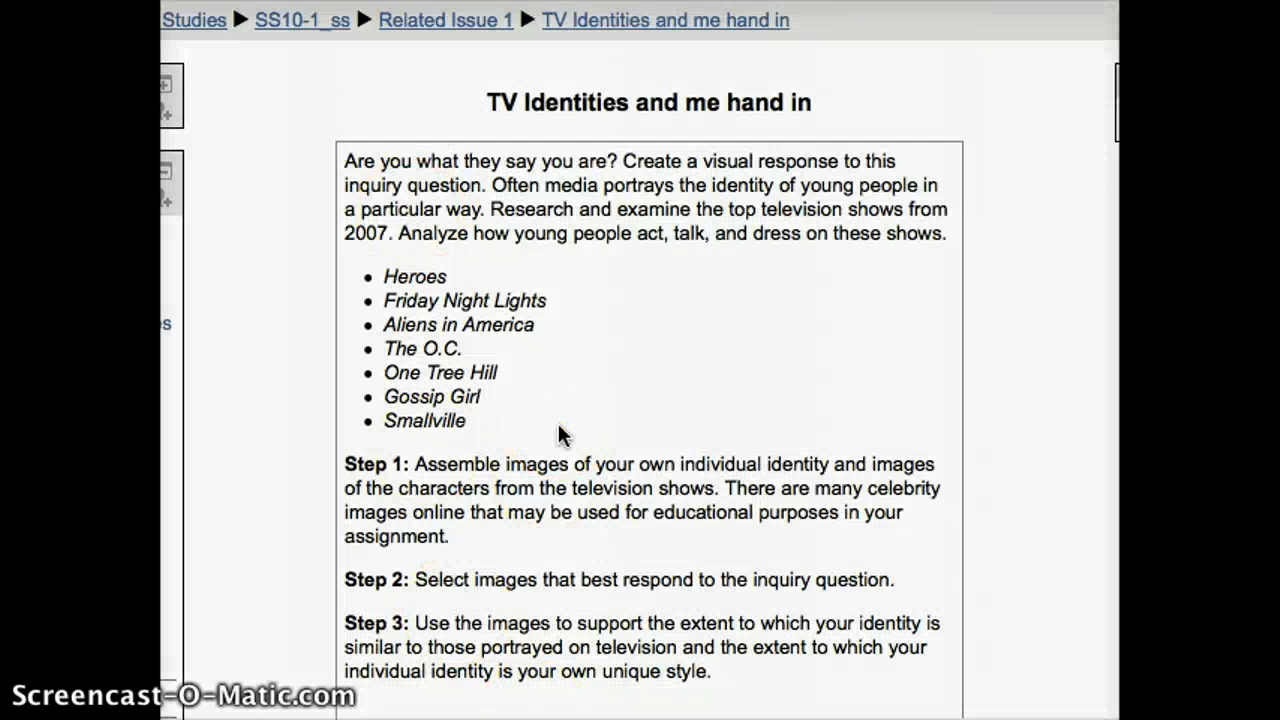
{"action": "scroll", "scroll_direction": "down", "scroll_amount": 3}
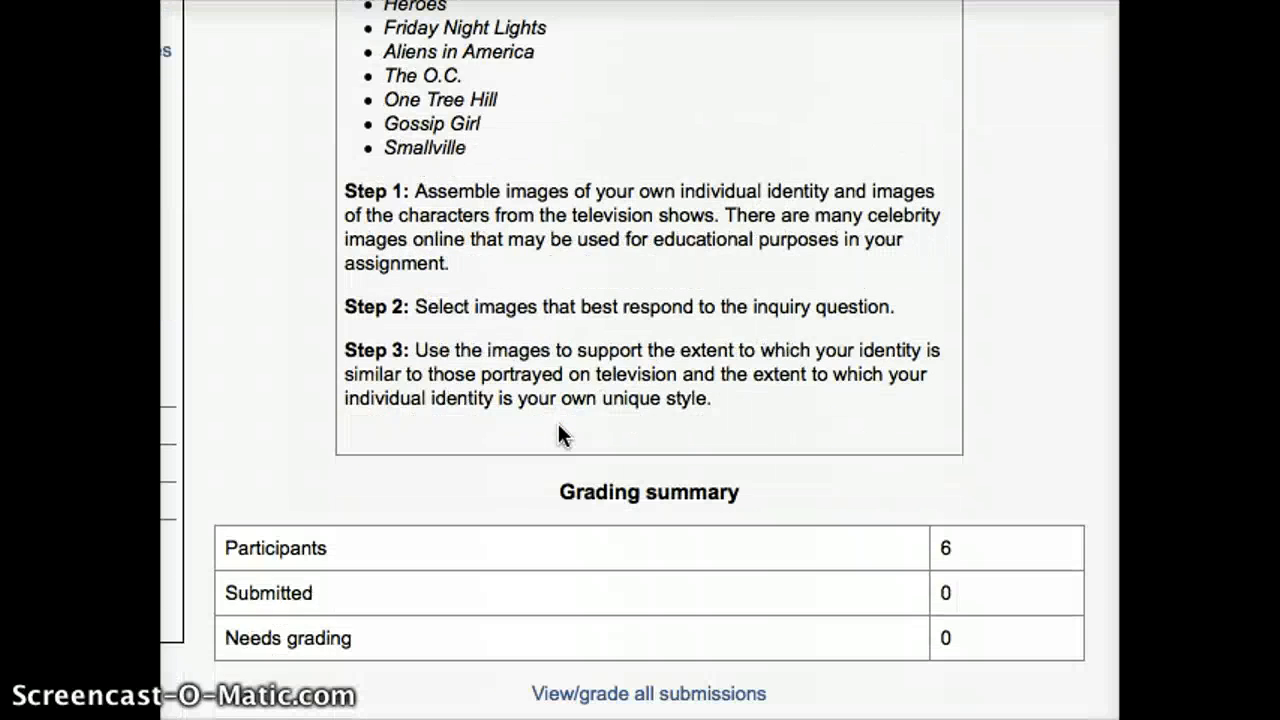